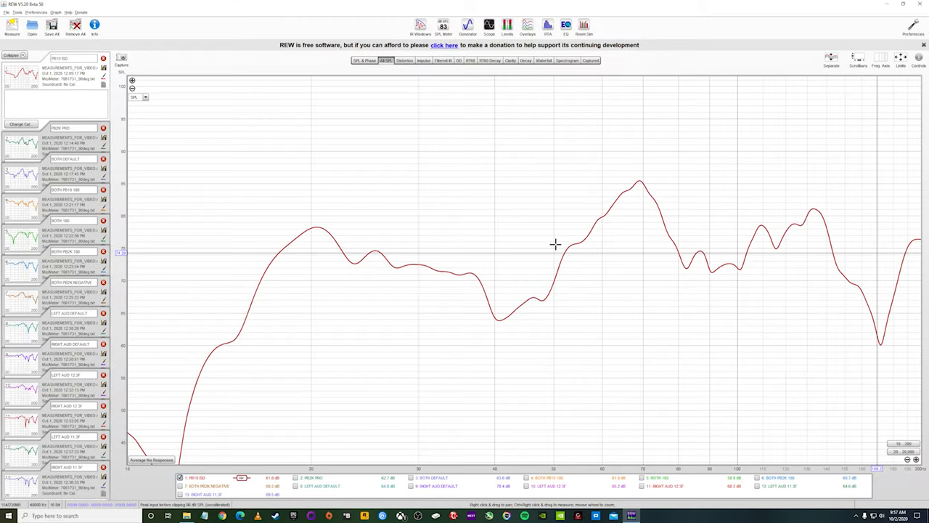
mouse_move(538, 253)
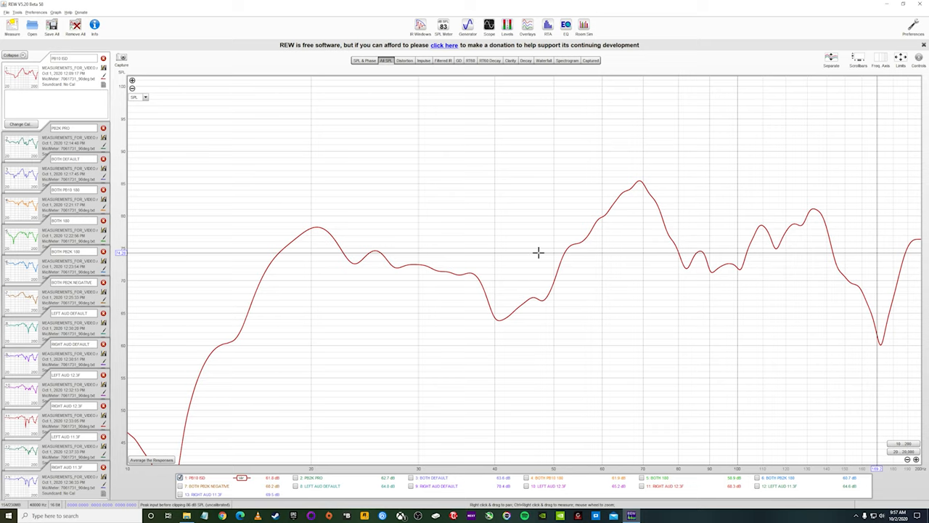
mouse_move(534, 258)
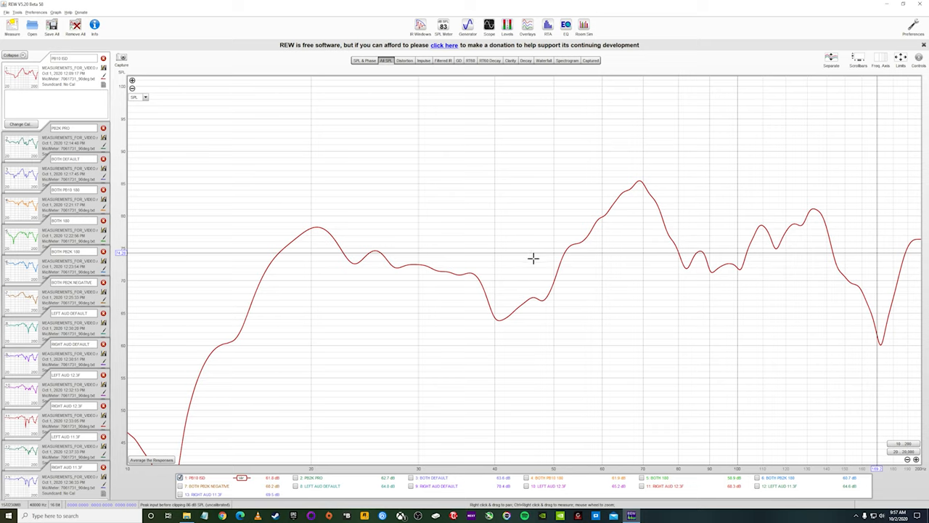
mouse_move(528, 279)
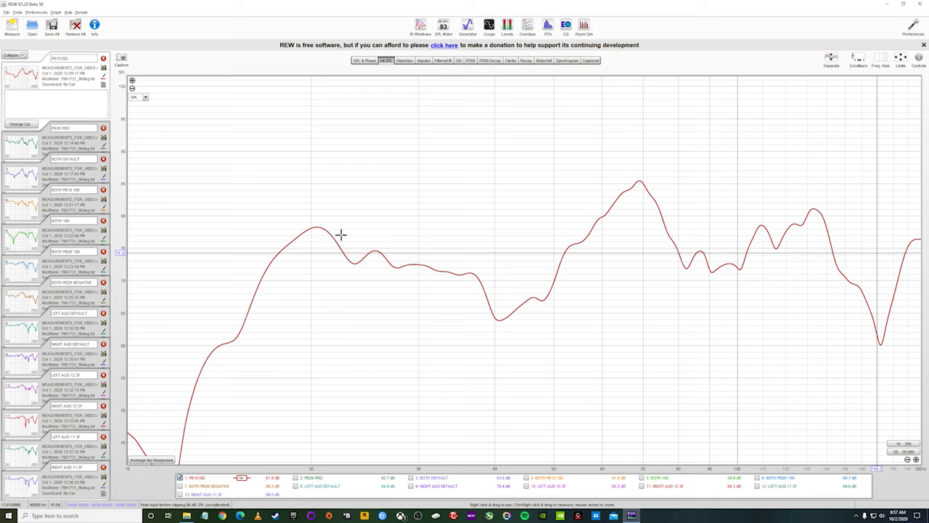
mouse_move(337, 247)
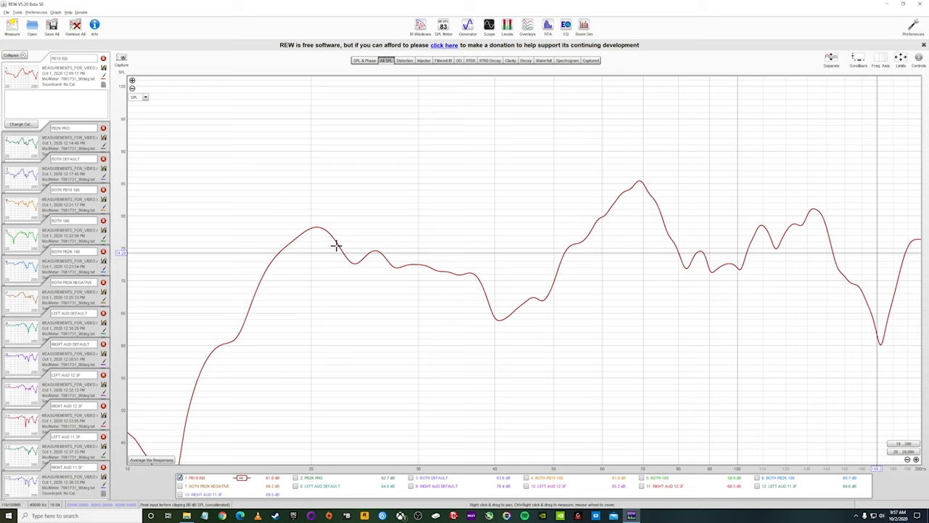
mouse_move(406, 270)
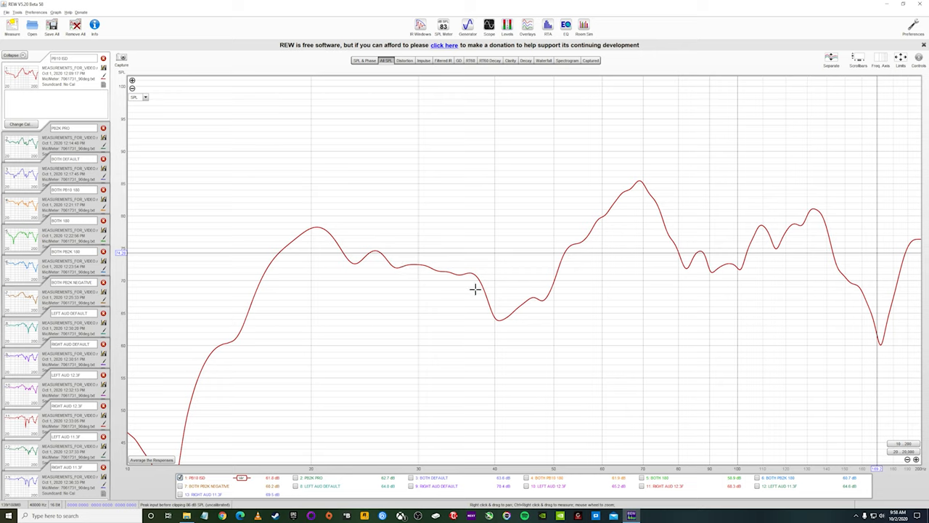
mouse_move(497, 311)
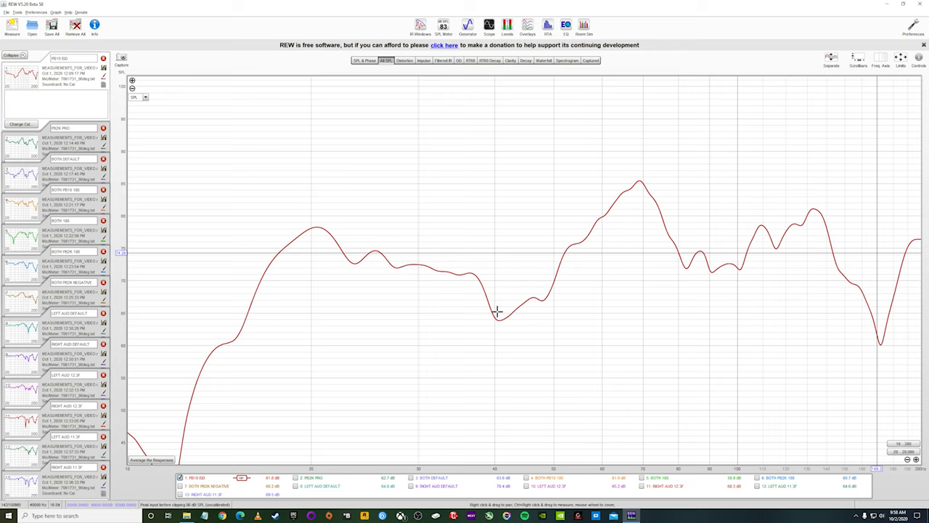
mouse_move(456, 293)
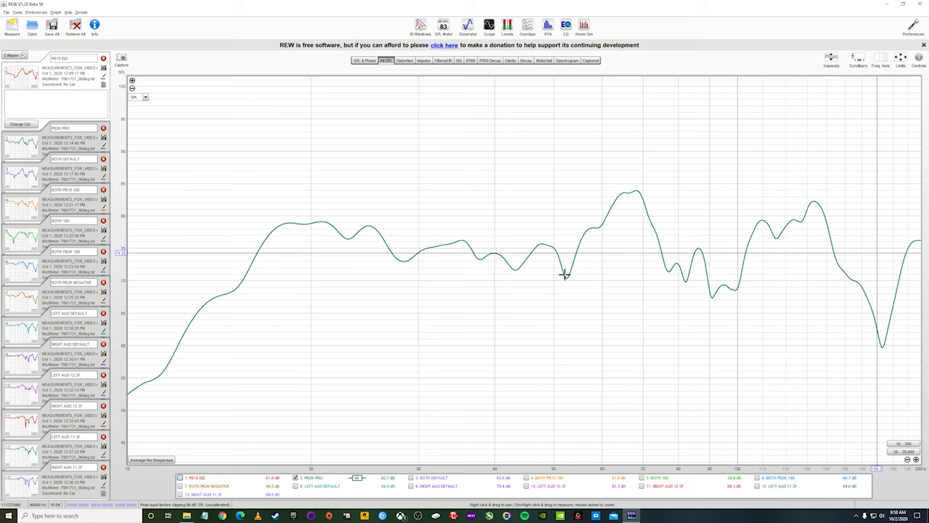
mouse_move(647, 217)
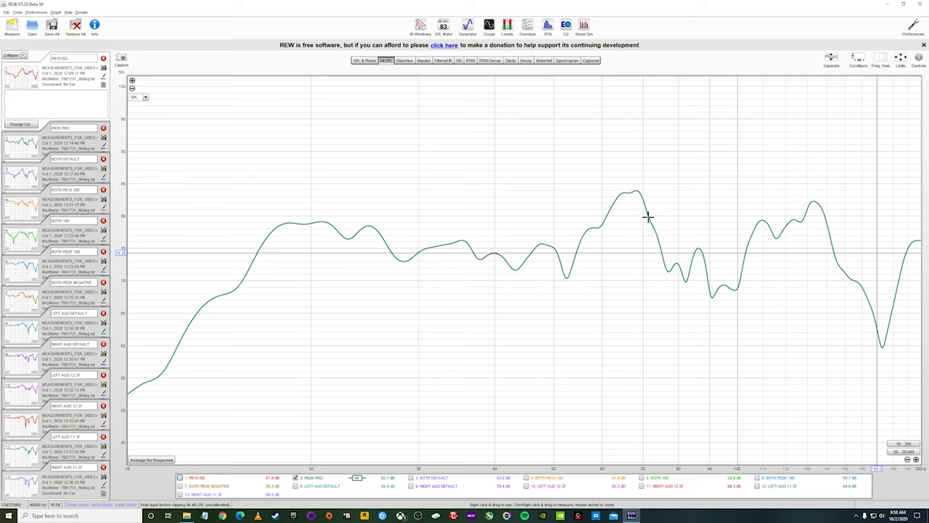
mouse_move(651, 226)
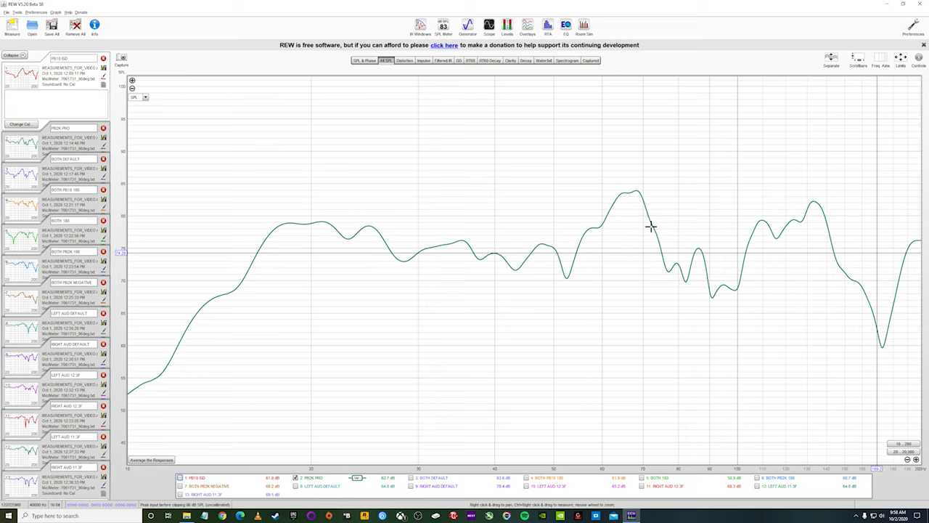
mouse_move(682, 267)
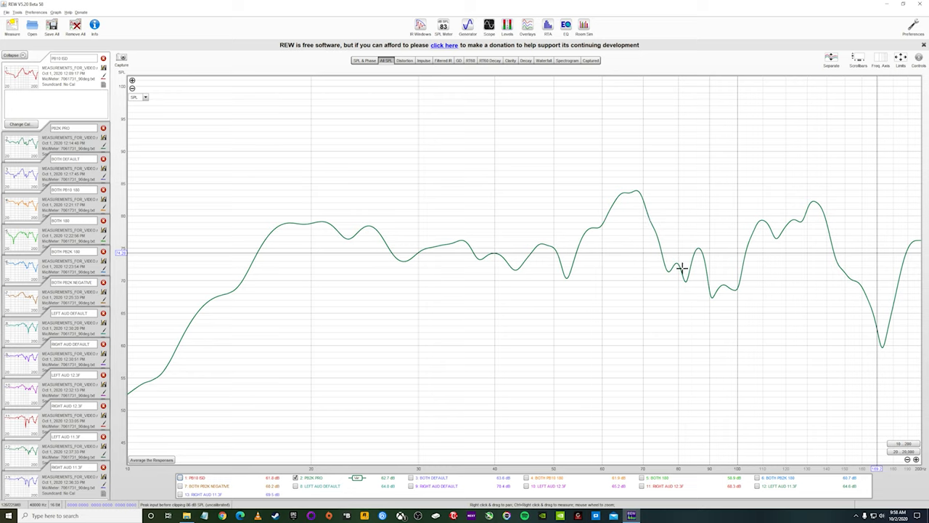
mouse_move(727, 293)
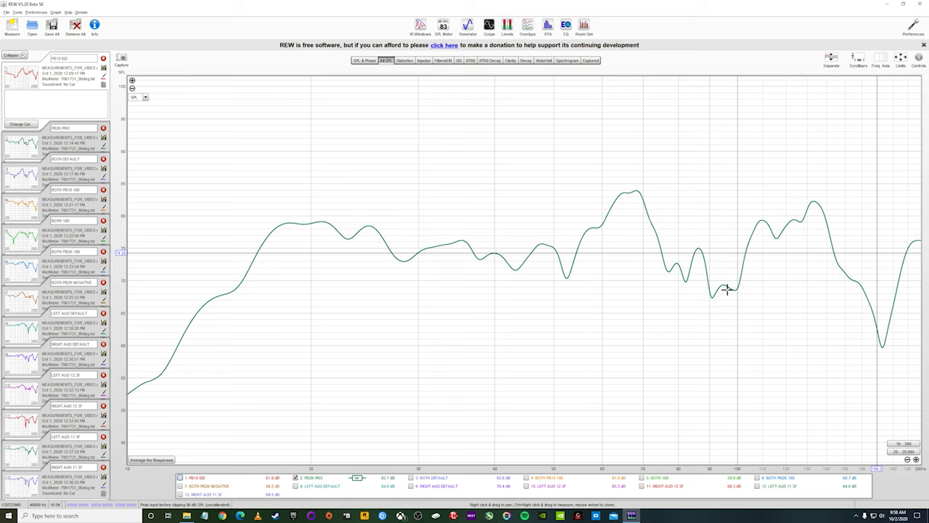
mouse_move(725, 286)
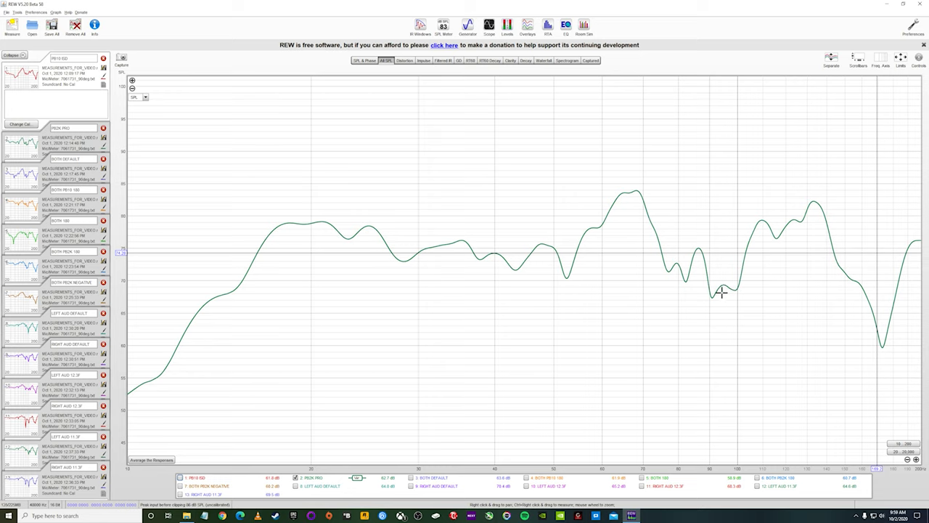
mouse_move(723, 299)
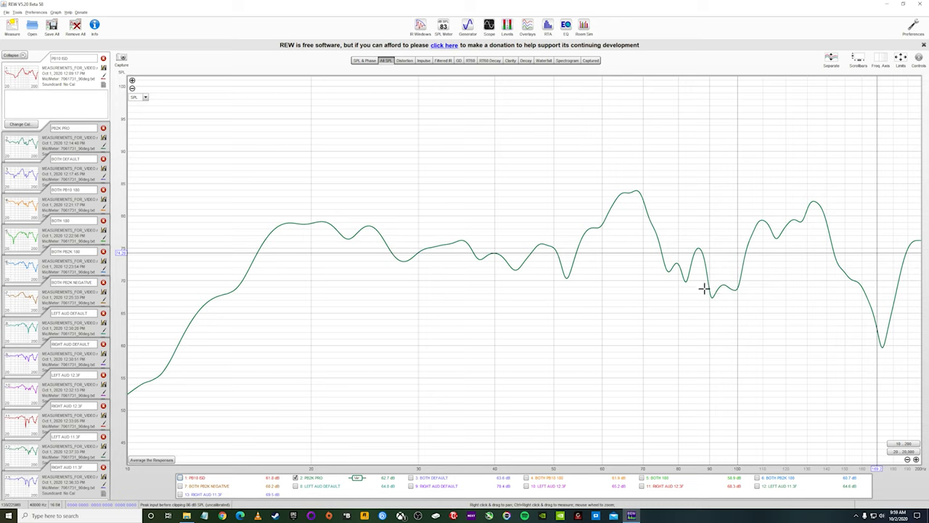
mouse_move(702, 278)
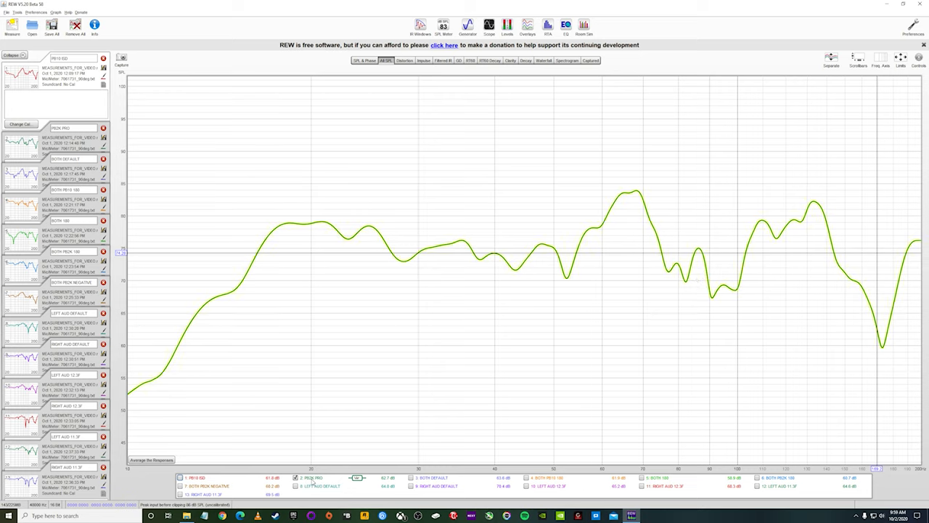
Step: Plot the BOTH DEFAULT measurement in place of the PEAK PRO curve
click(439, 474)
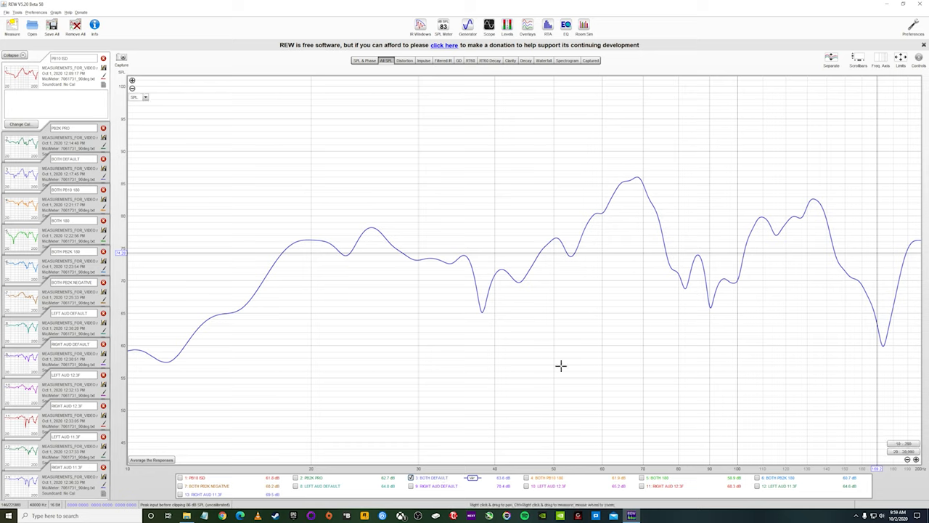
mouse_move(560, 365)
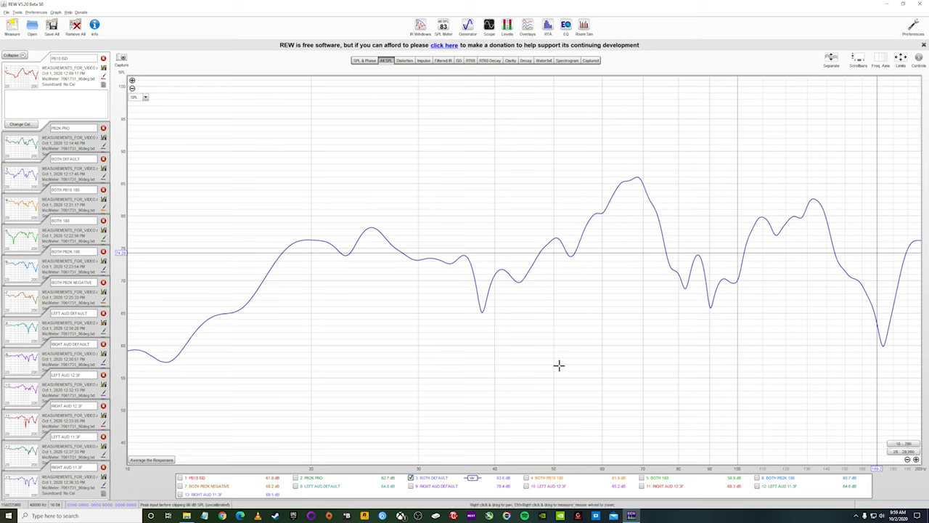
mouse_move(474, 285)
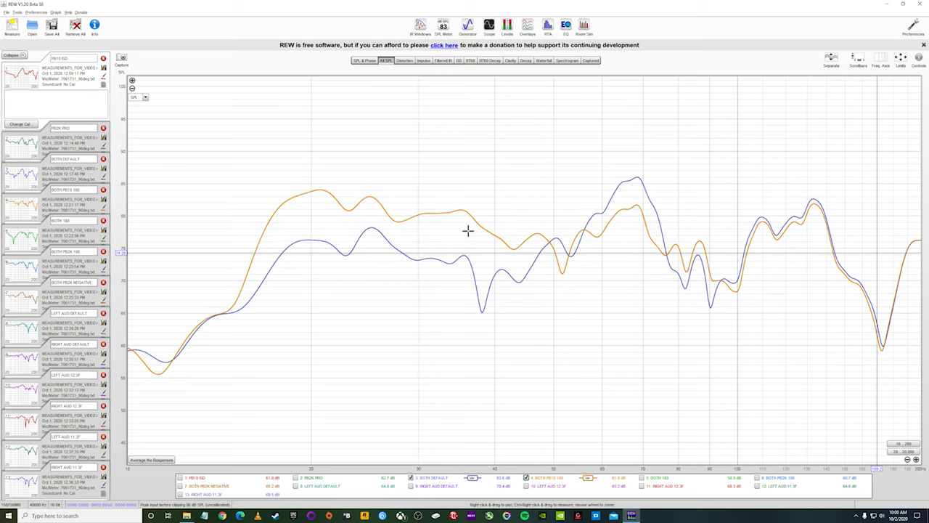
mouse_move(596, 240)
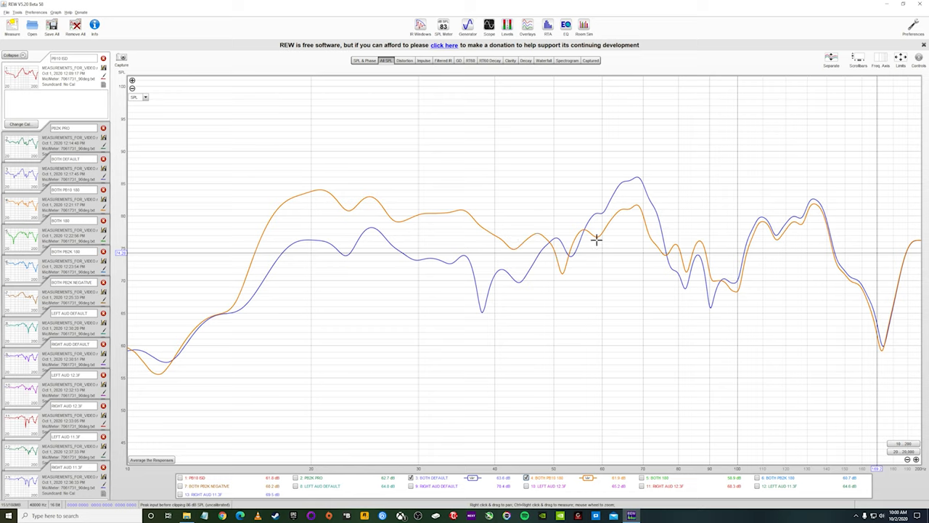
mouse_move(602, 222)
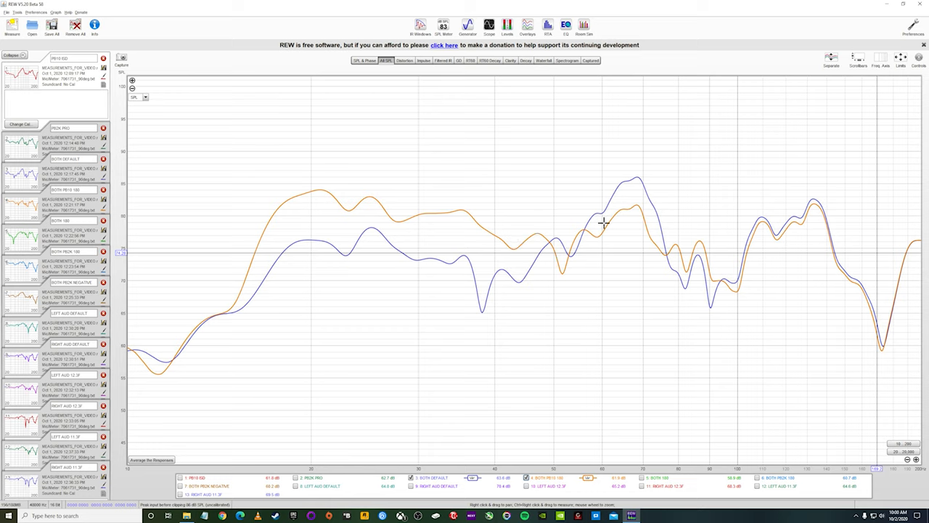
mouse_move(716, 265)
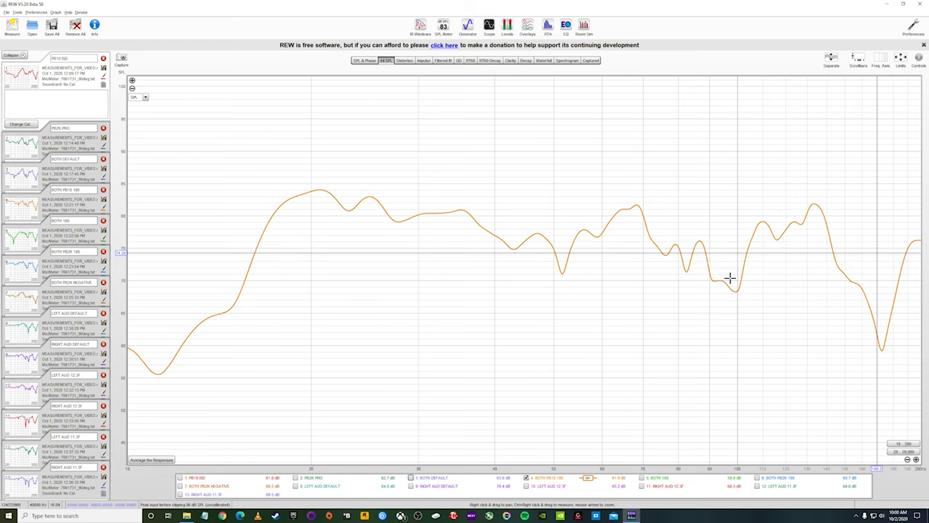
mouse_move(709, 258)
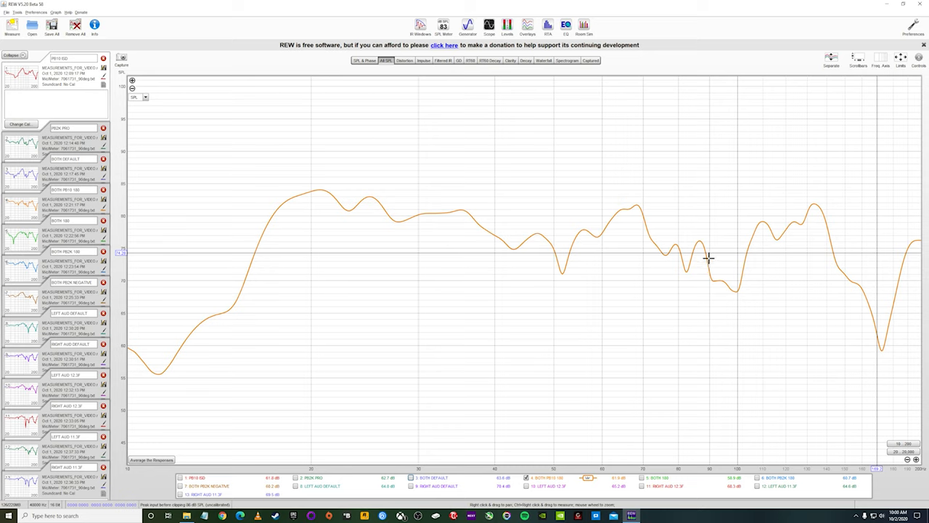
mouse_move(713, 279)
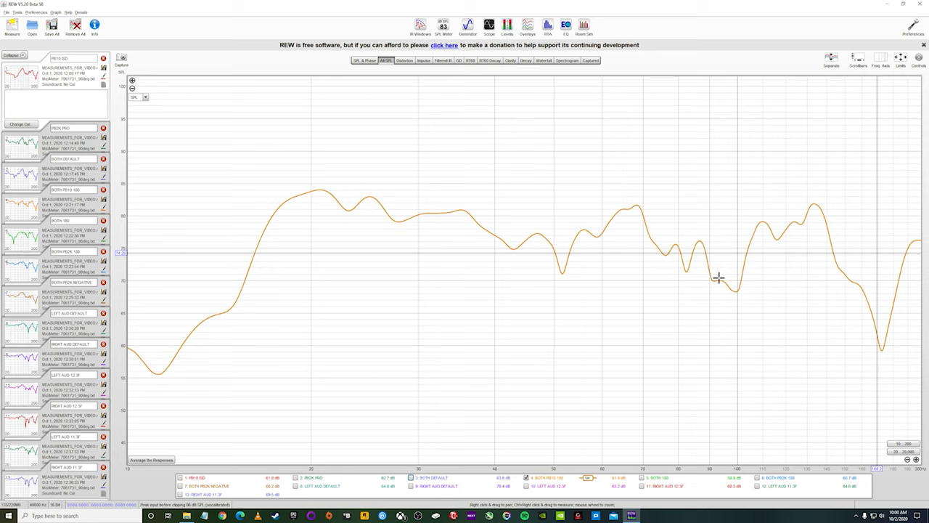
mouse_move(686, 295)
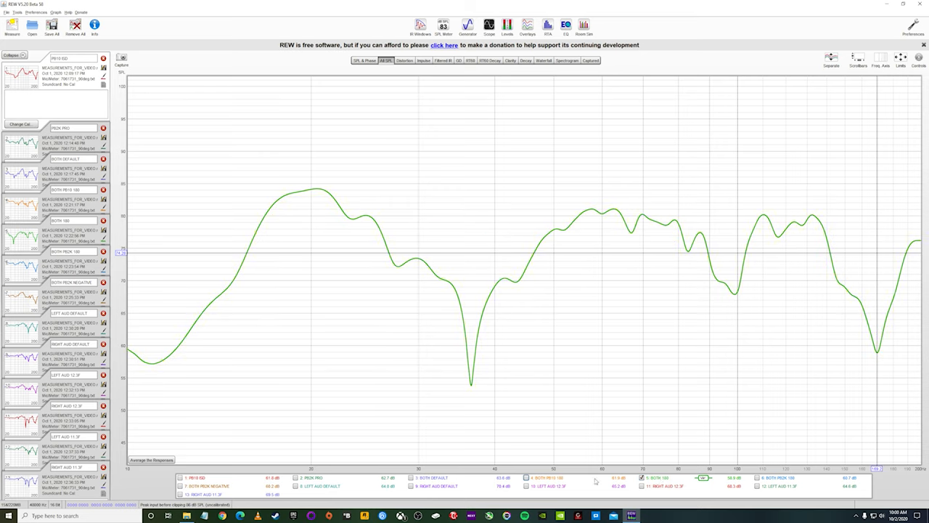
Step: Tick BOTH DEFAULT to overlay it with the BOTH 180 trace
click(414, 474)
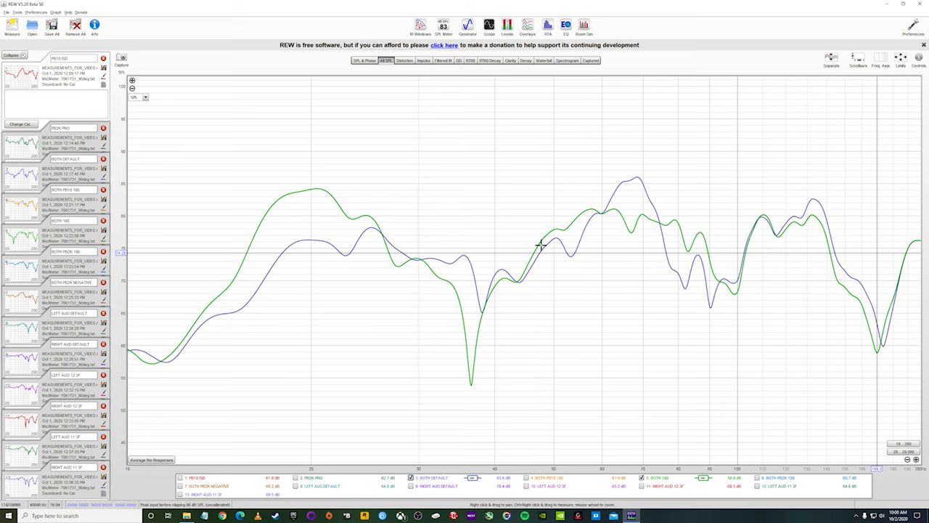
mouse_move(465, 326)
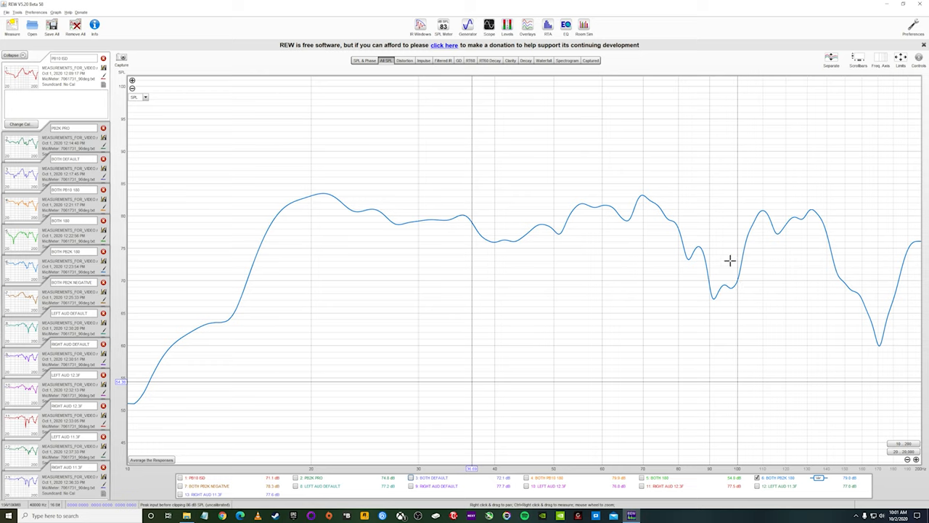
mouse_move(657, 233)
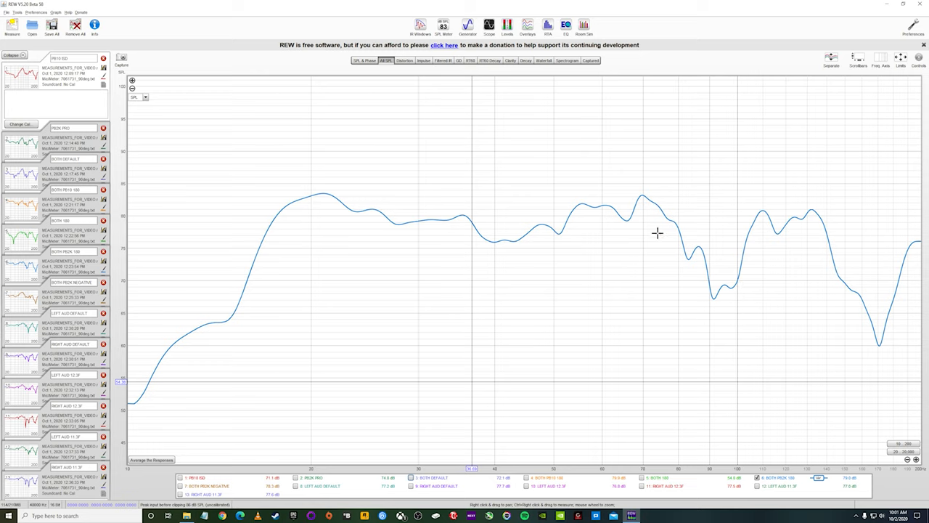
mouse_move(505, 210)
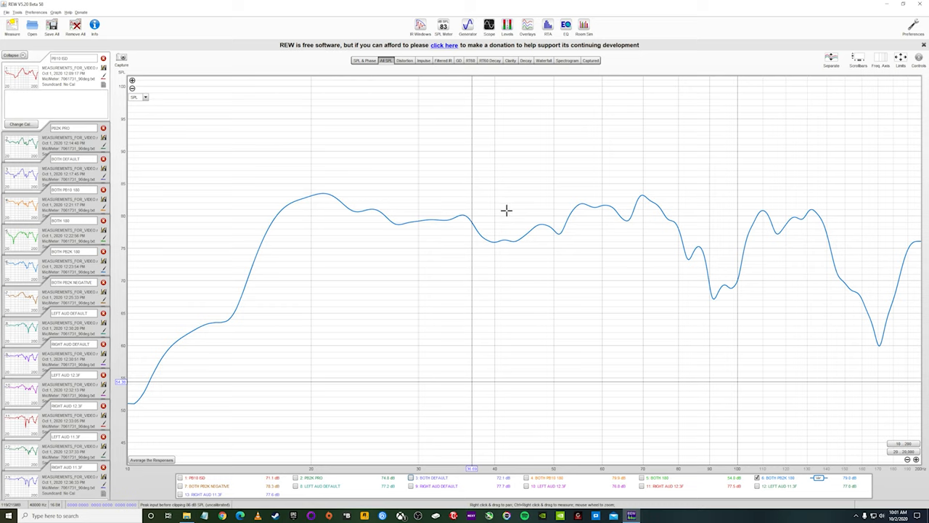
mouse_move(502, 212)
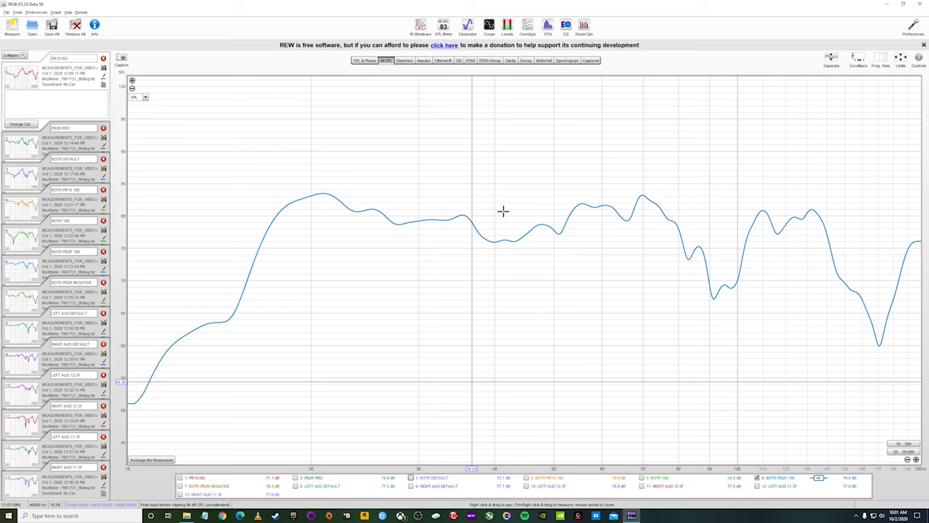
mouse_move(847, 260)
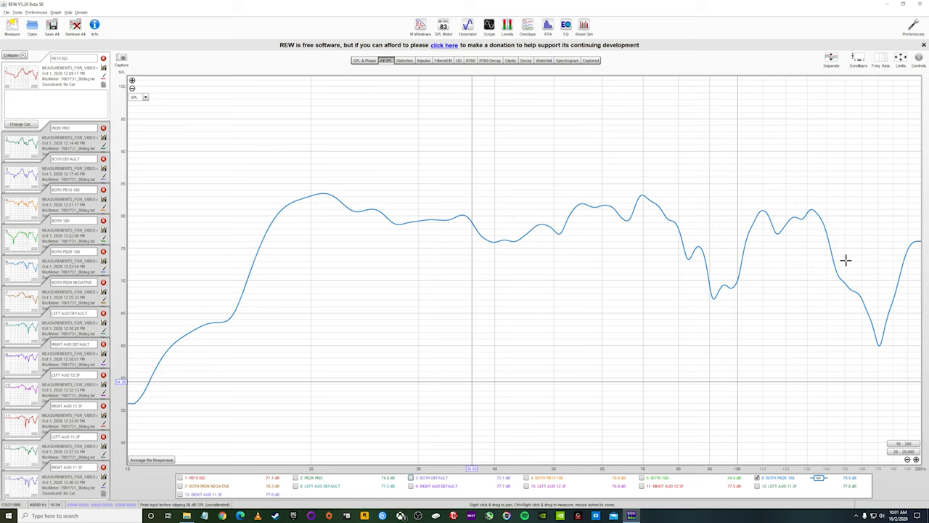
mouse_move(862, 252)
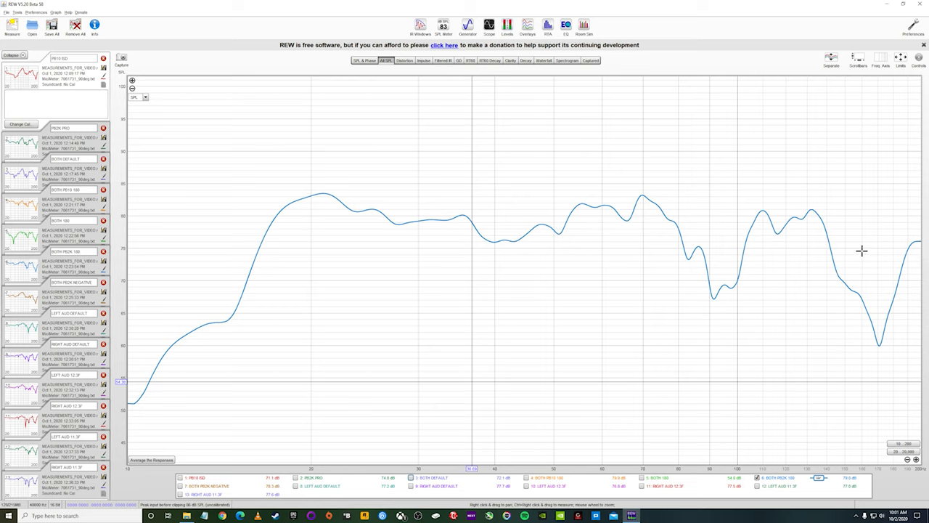
mouse_move(857, 253)
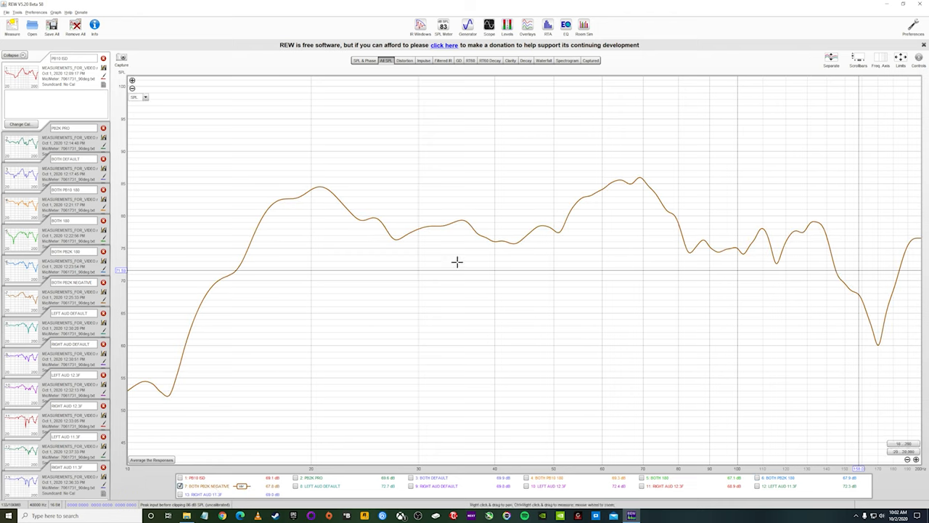
mouse_move(719, 249)
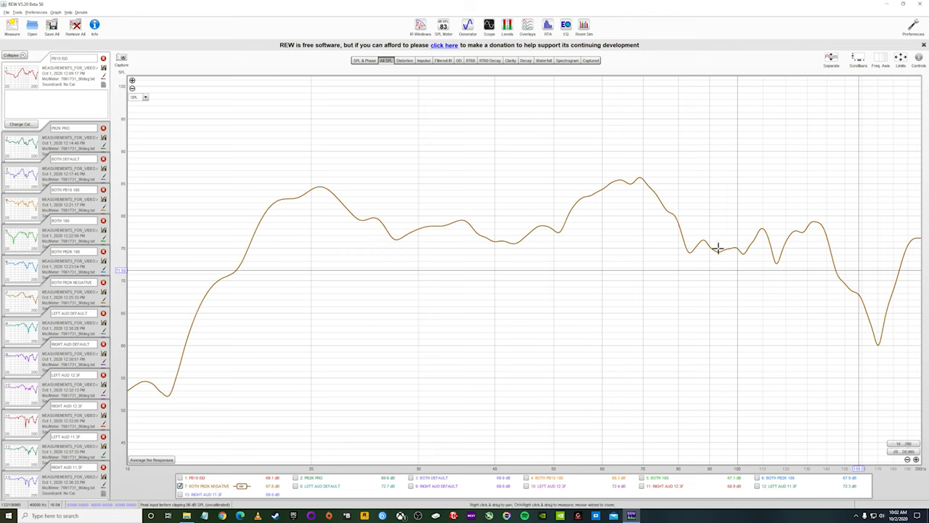
mouse_move(738, 255)
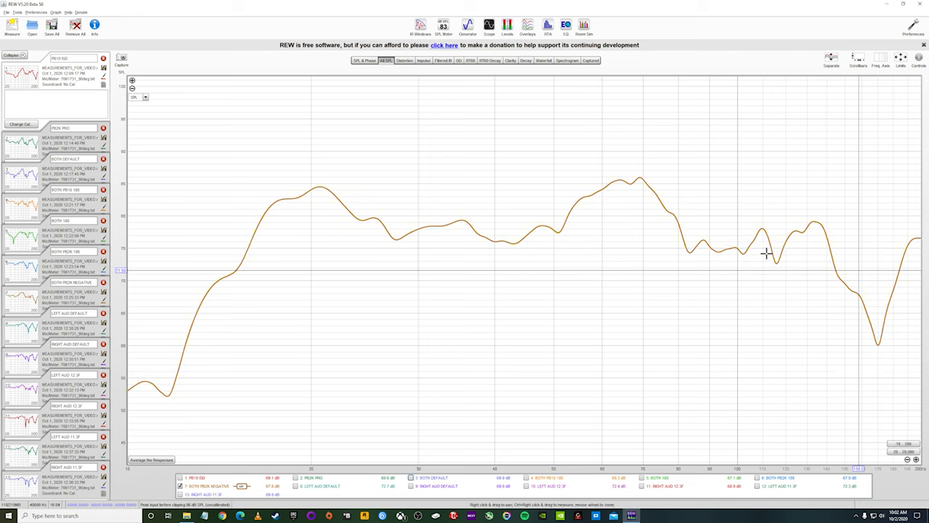
mouse_move(771, 248)
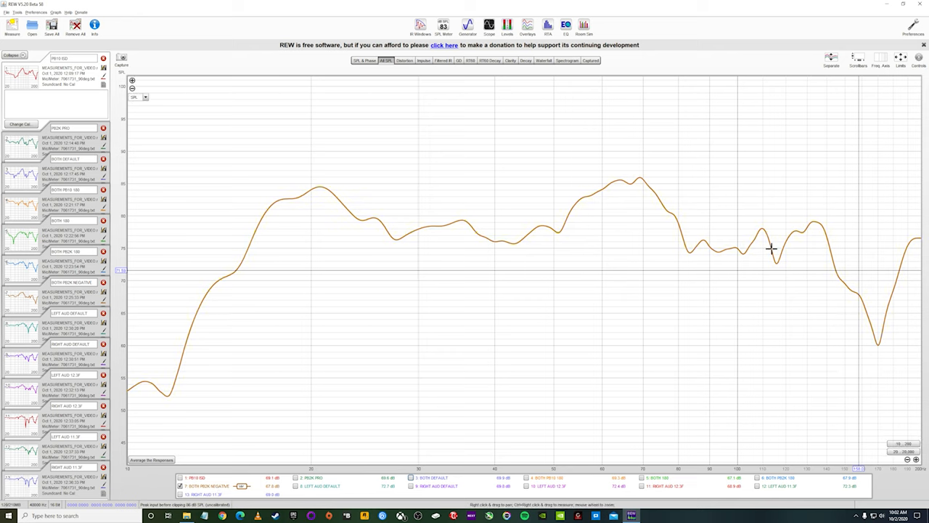
mouse_move(344, 234)
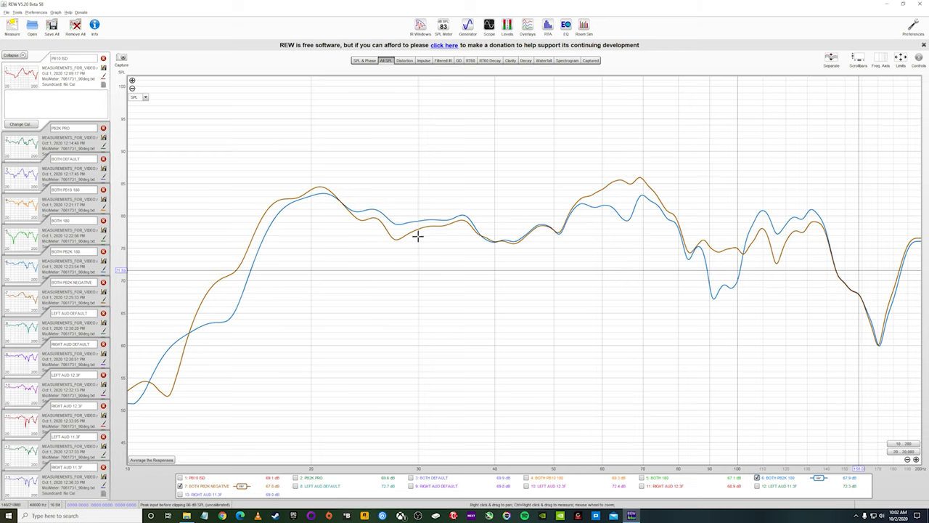
mouse_move(225, 484)
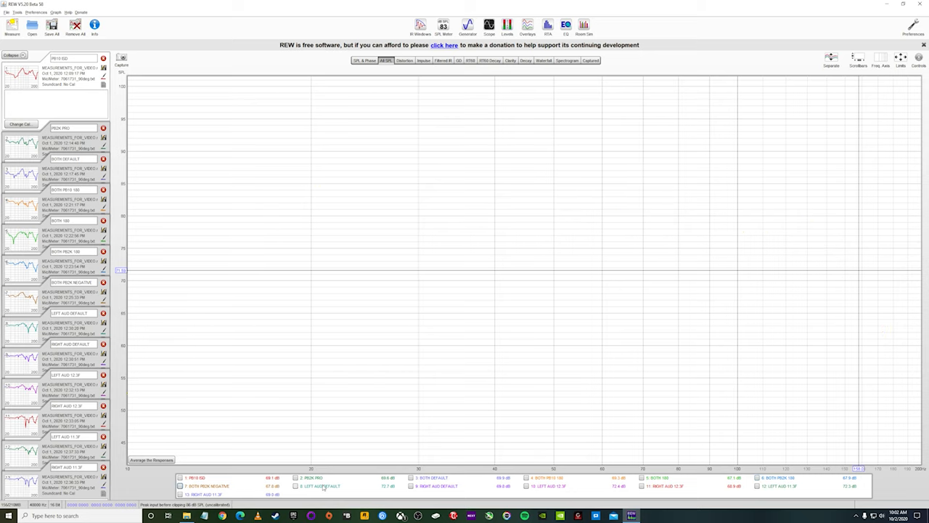
Step: Tick 8: LEFT AUD DEFAULT so it is the only plotted curve
click(294, 486)
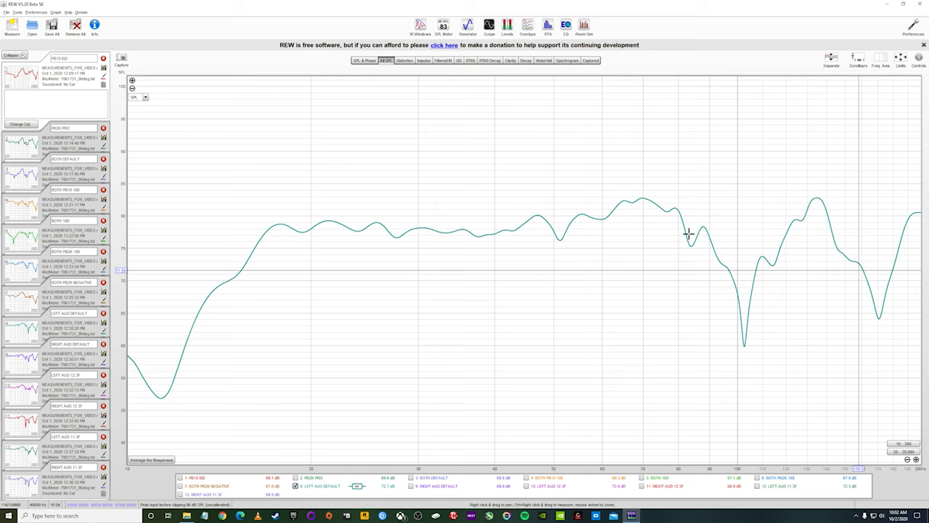
mouse_move(557, 271)
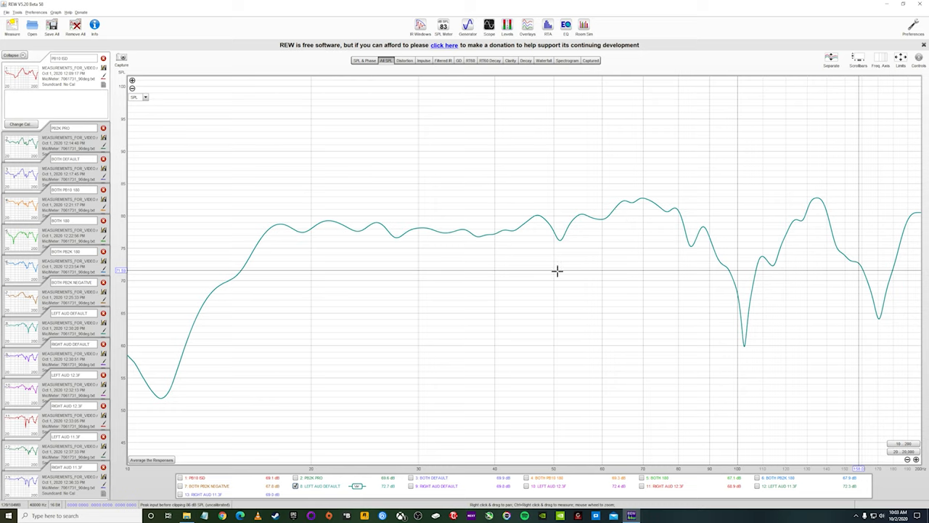
mouse_move(436, 239)
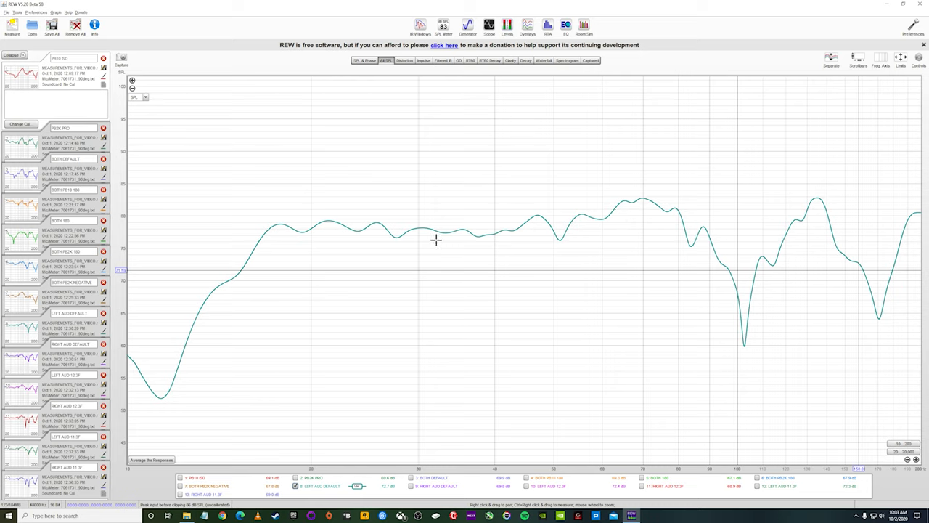
mouse_move(685, 226)
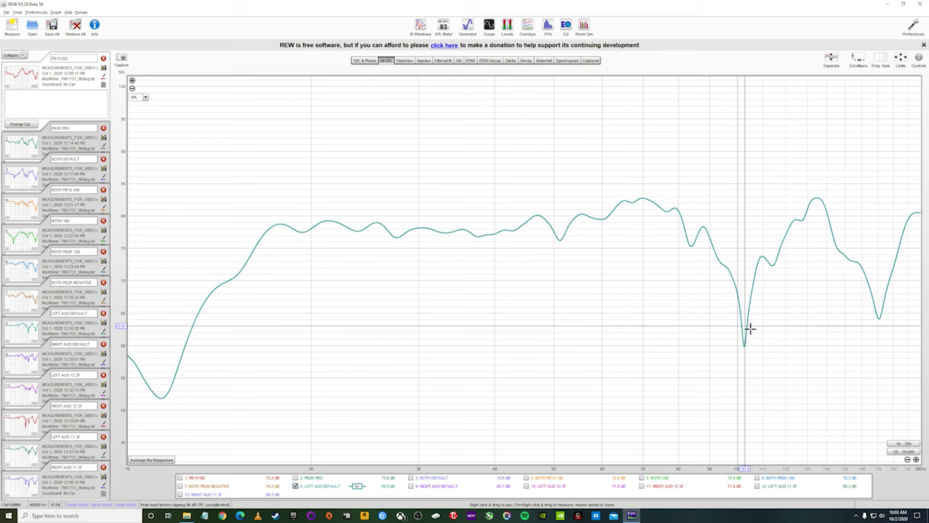
mouse_move(755, 262)
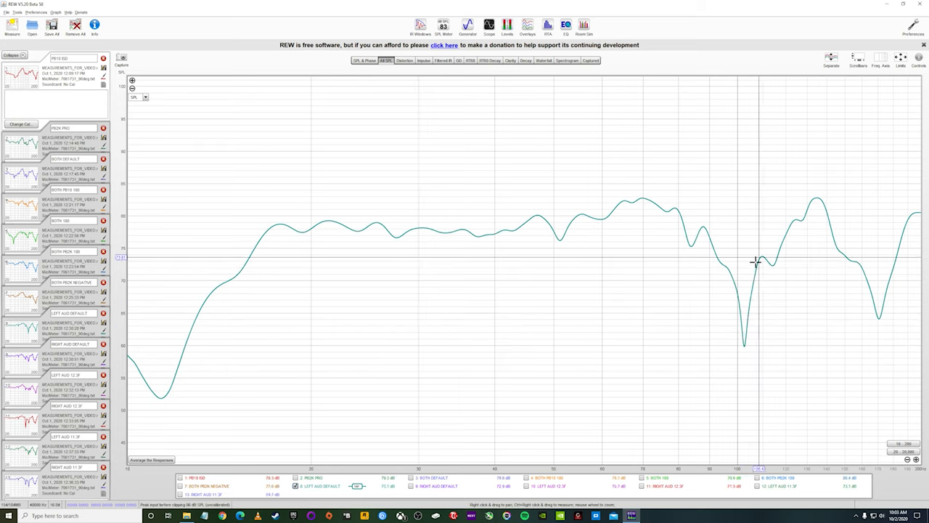
mouse_move(752, 281)
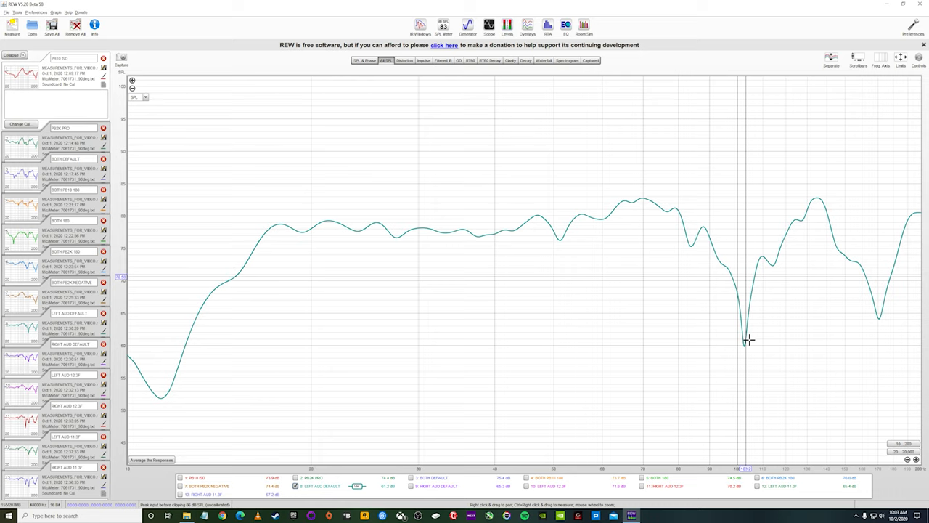
mouse_move(749, 333)
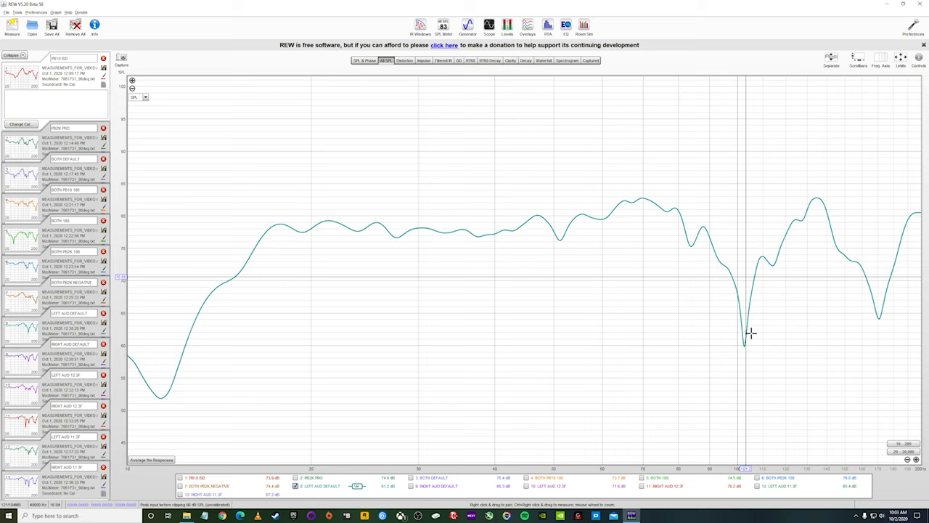
mouse_move(664, 330)
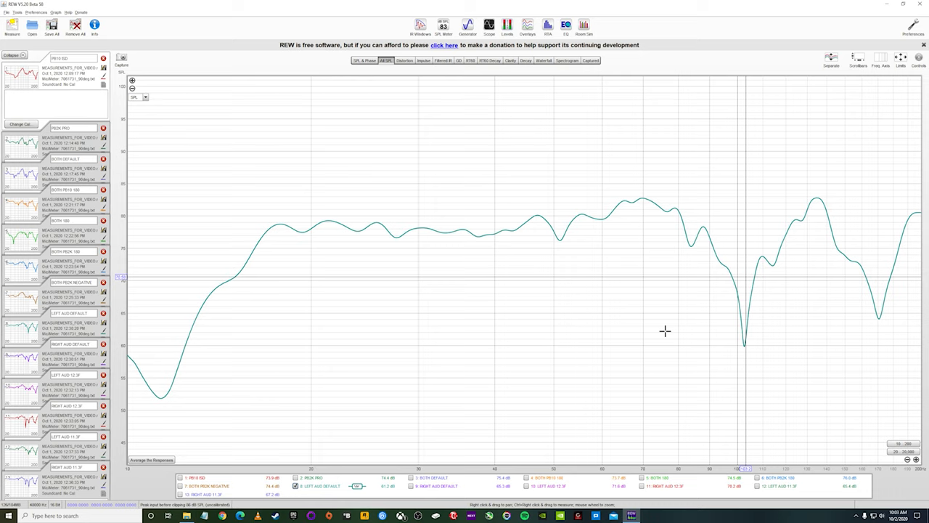
mouse_move(663, 334)
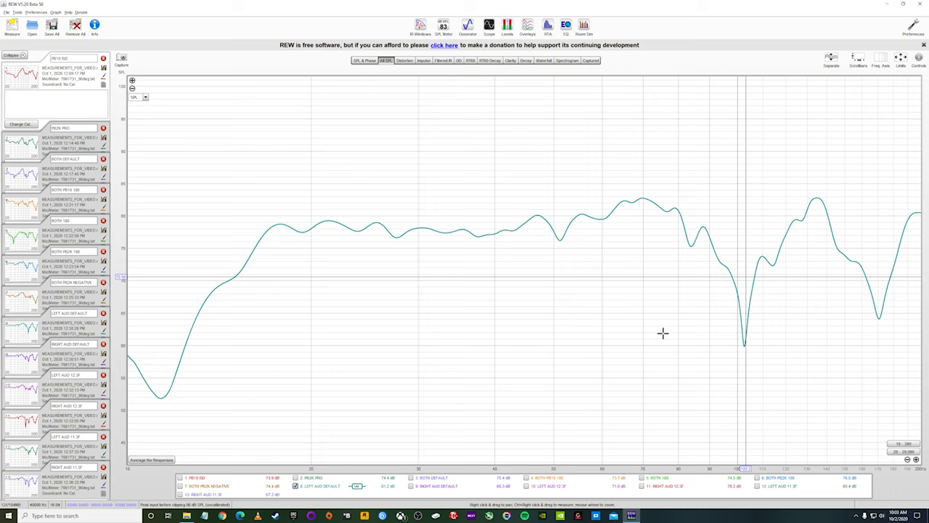
mouse_move(704, 320)
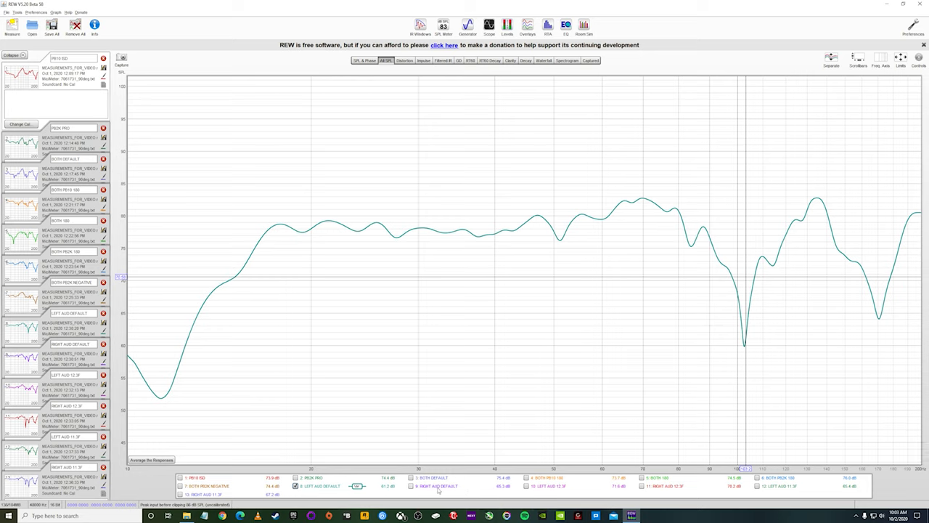
Step: Show 9: RIGHT AUD DEFAULT, then replace it with 12: LEFT AUD 11.3F
click(410, 487)
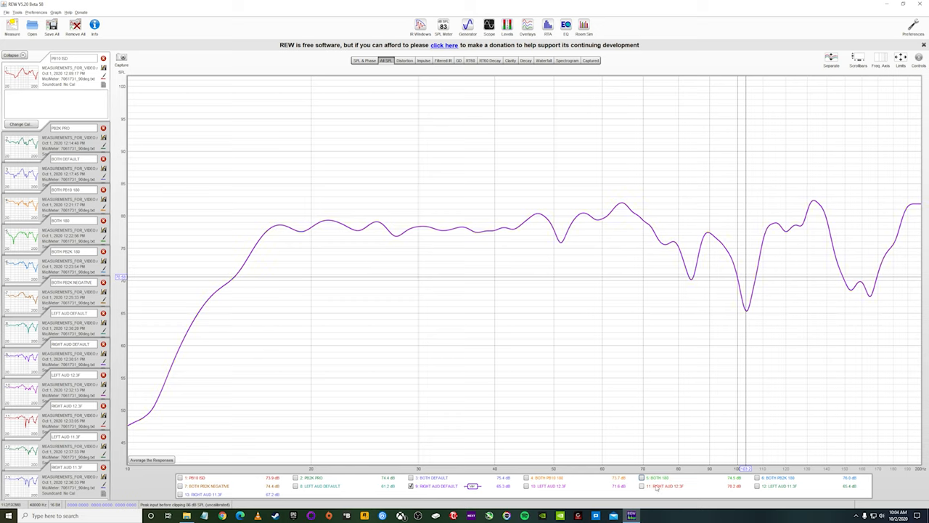
click(644, 501)
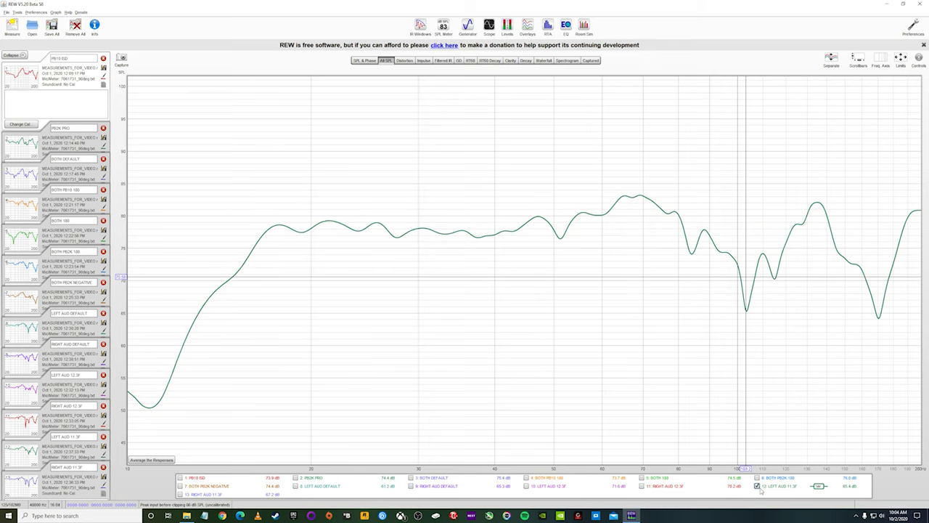
Step: Briefly re-show 8: LEFT AUD DEFAULT, then plot 7: BOTH PEAK NEGATIVE alone
click(183, 490)
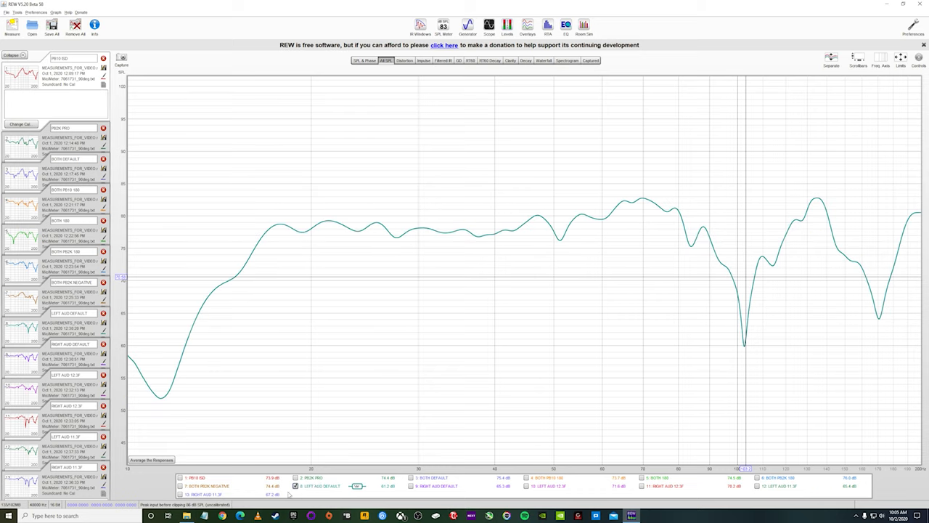
click(181, 492)
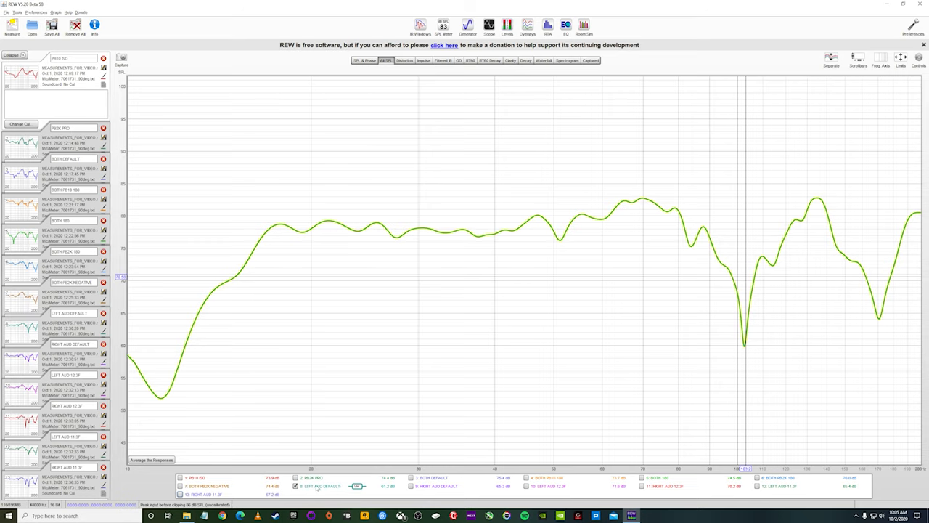
click(186, 485)
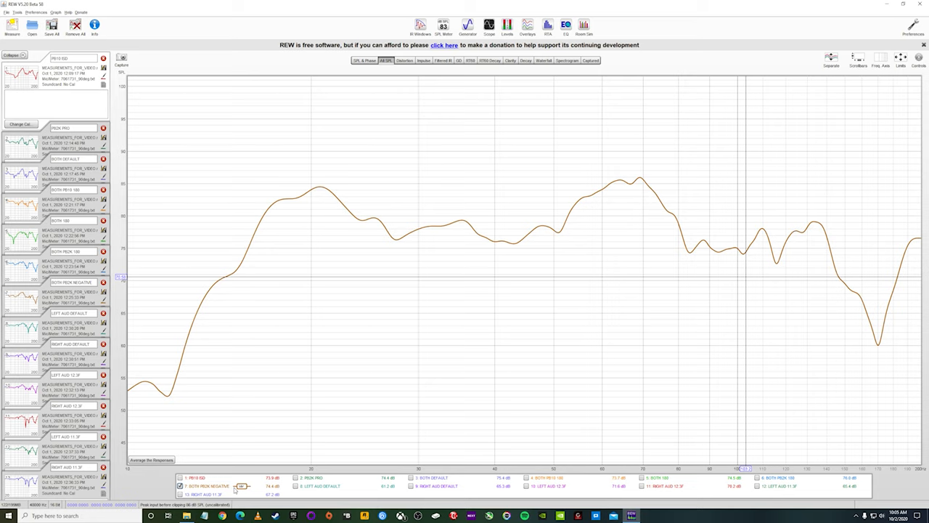